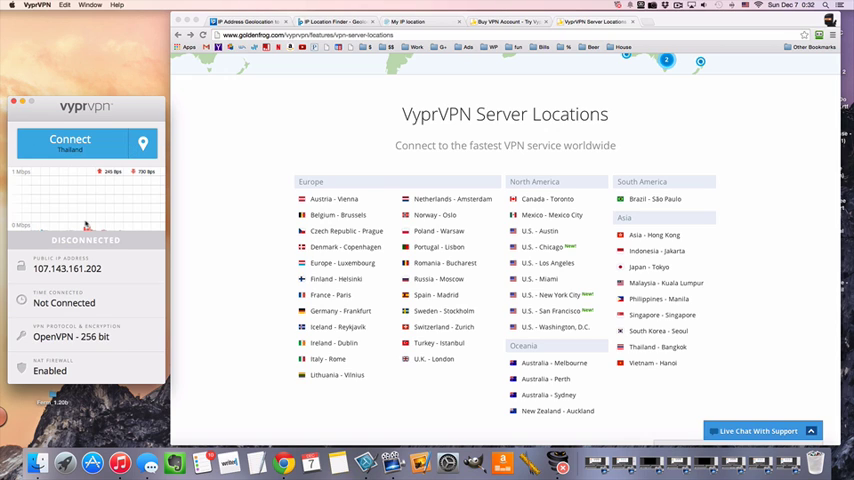
# - Select Vietnam from the full server location list as the VPN connection target
pyautogui.click(142, 142)
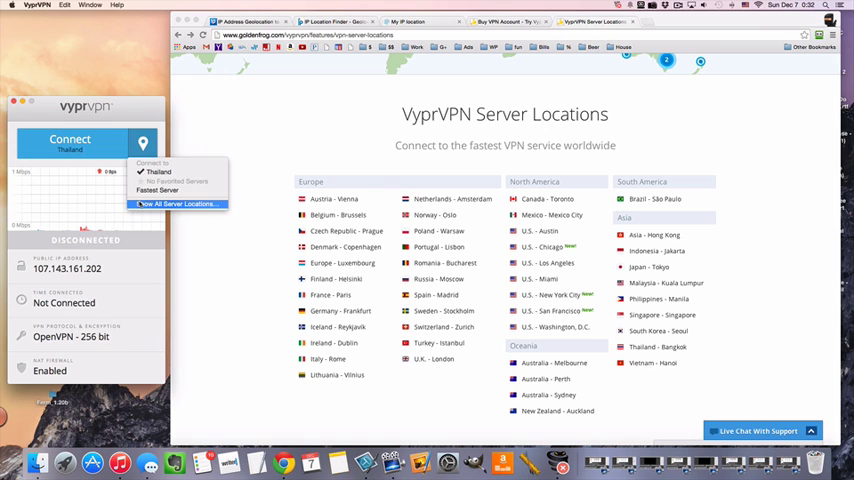
pyautogui.click(178, 204)
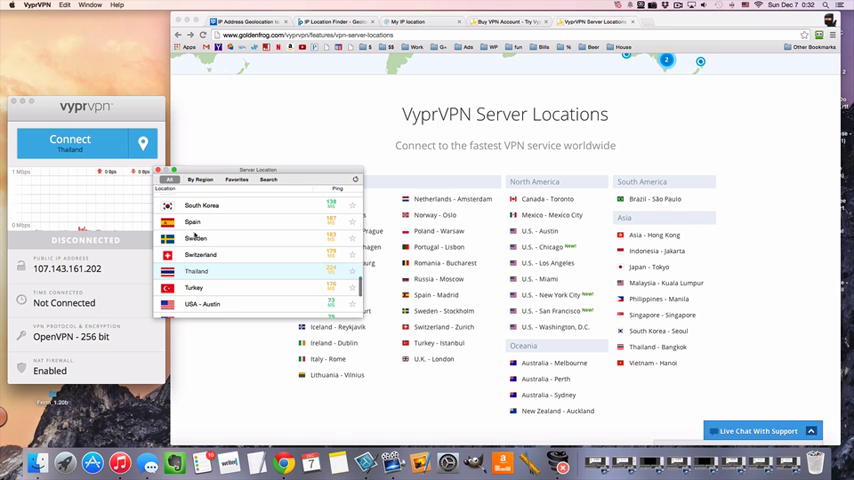
pyautogui.scroll(-3)
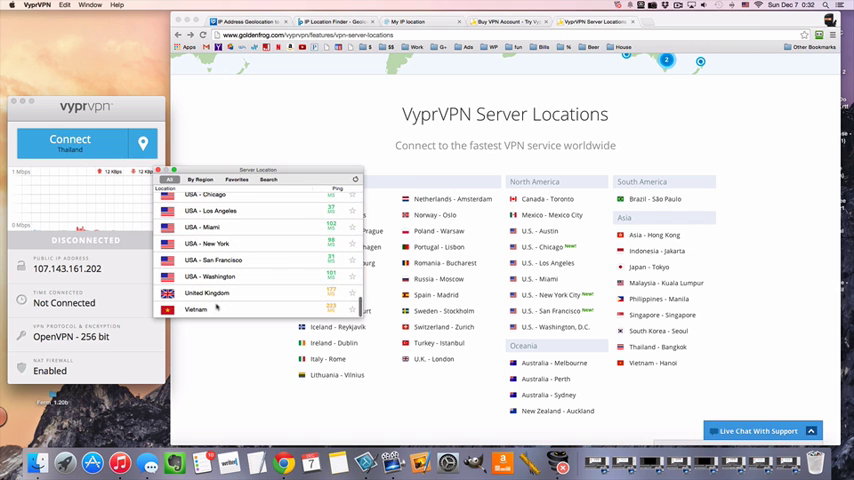
pyautogui.click(196, 308)
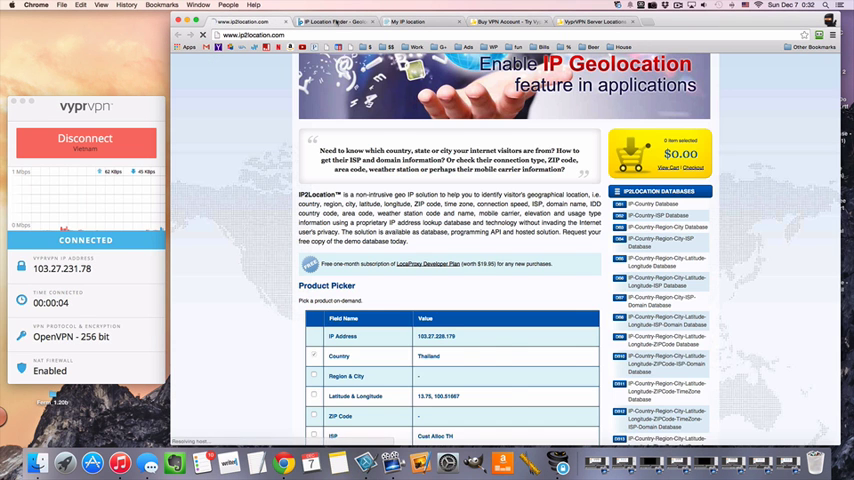
# - Switch to the IP2Location tab to check the new VPN address's reported location
pyautogui.click(398, 20)
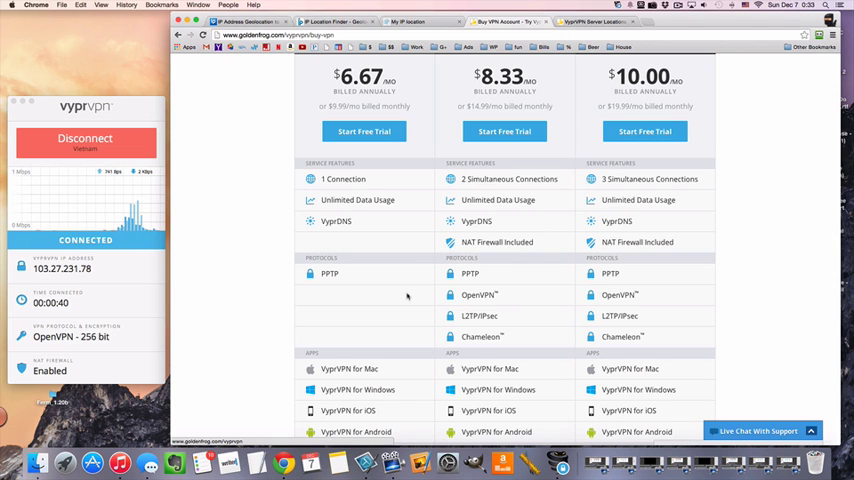
# - Scroll through the VyprVPN plan comparison showing protocols, supported apps and storage per plan
pyautogui.scroll(-3)
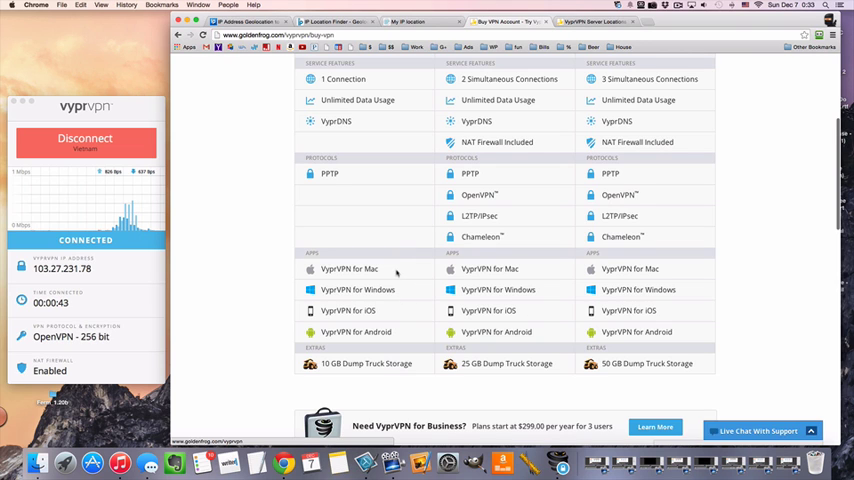
pyautogui.scroll(-3)
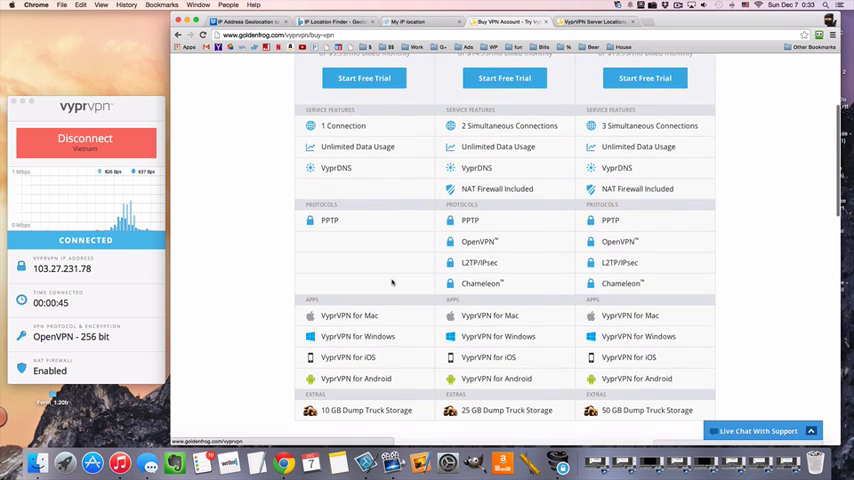